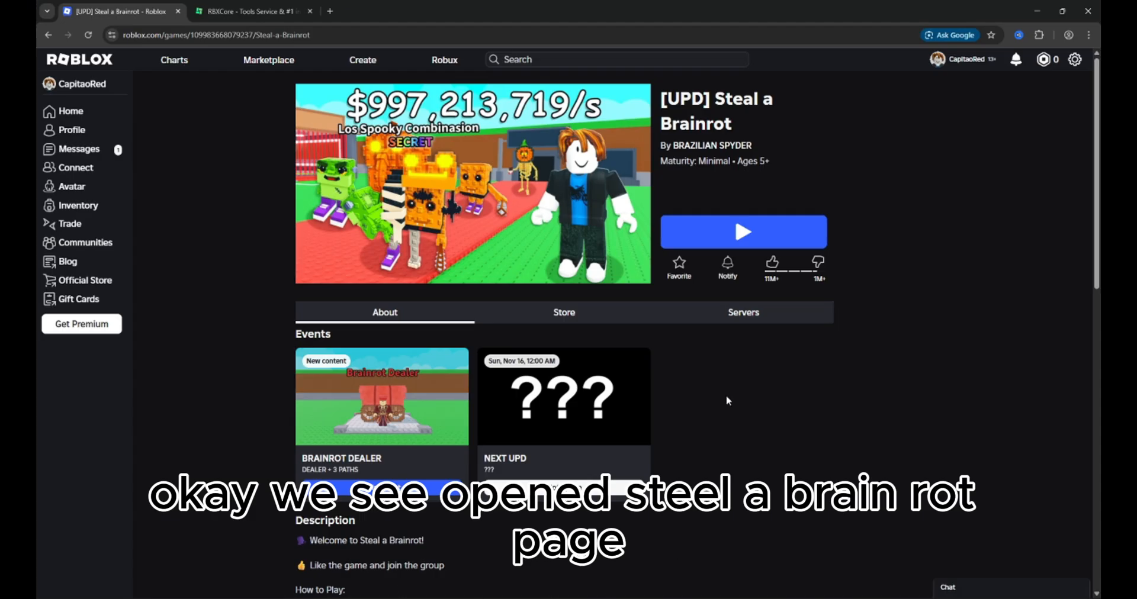
# Inspect the Steal a Brainrot game page with Chrome DevTools via the right-click menu.
pyautogui.rightClick(727, 401)
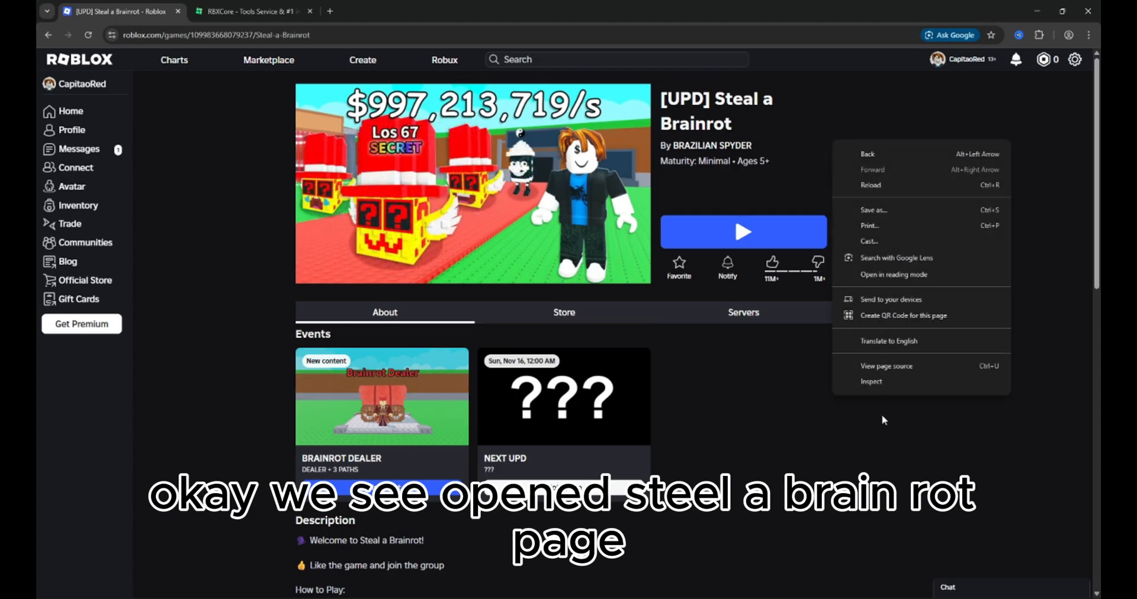
pyautogui.click(871, 382)
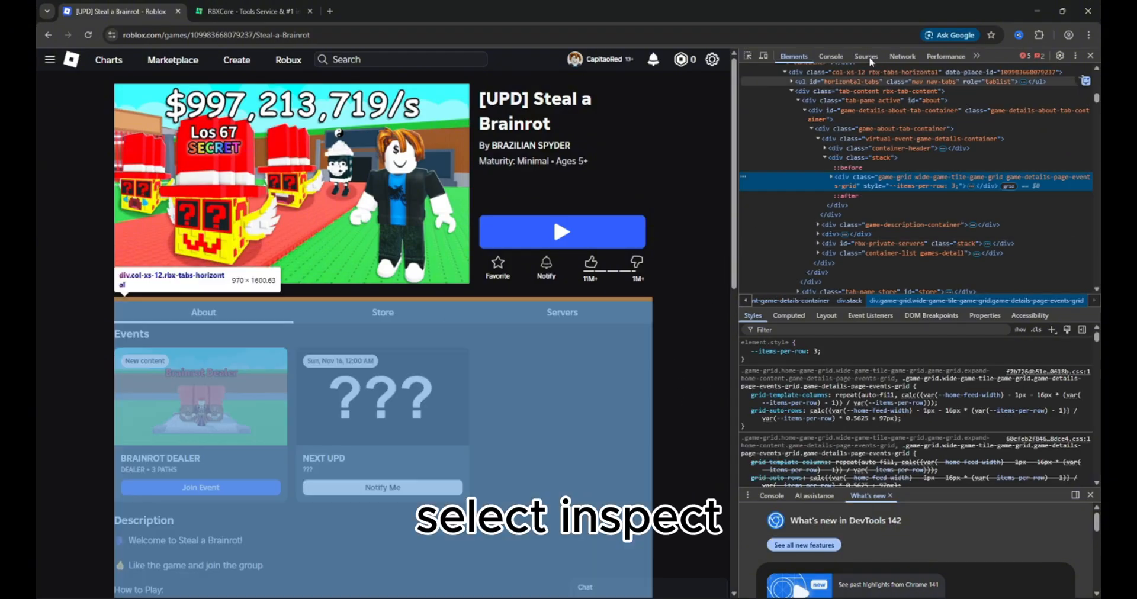
# Reload to capture network requests, copy all as PowerShell, and go to the CoreLabs tab.
pyautogui.click(902, 56)
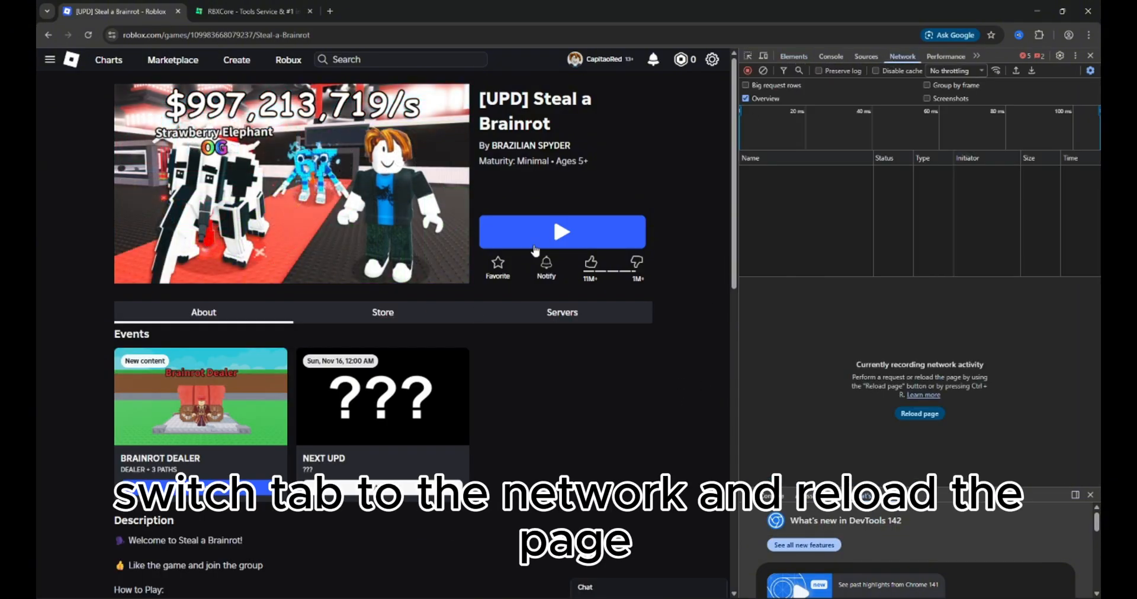
pyautogui.press('F5')
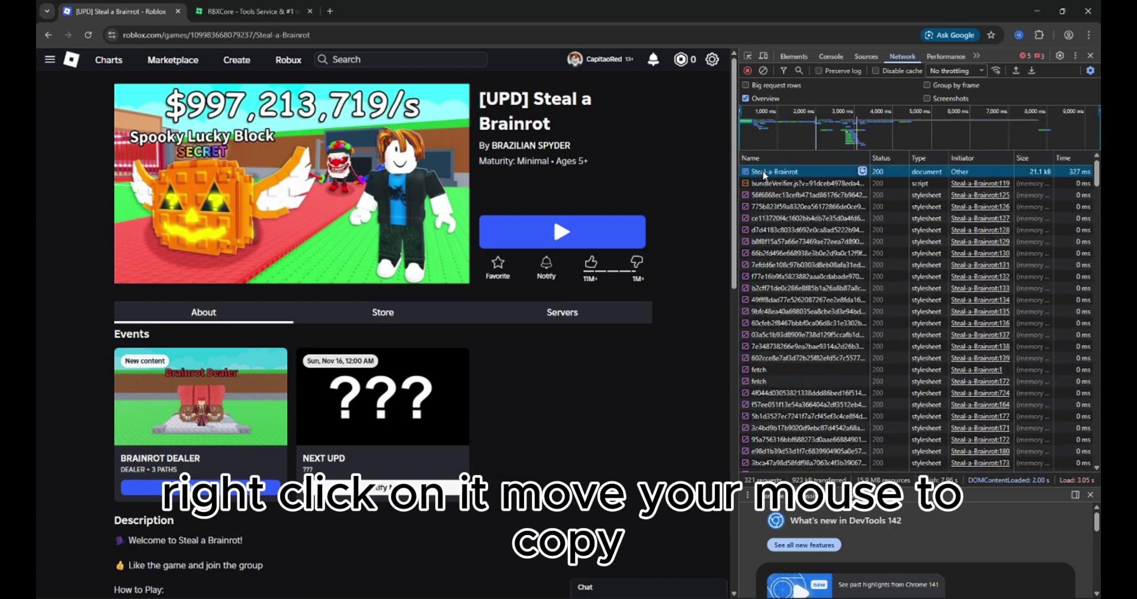
pyautogui.rightClick(773, 172)
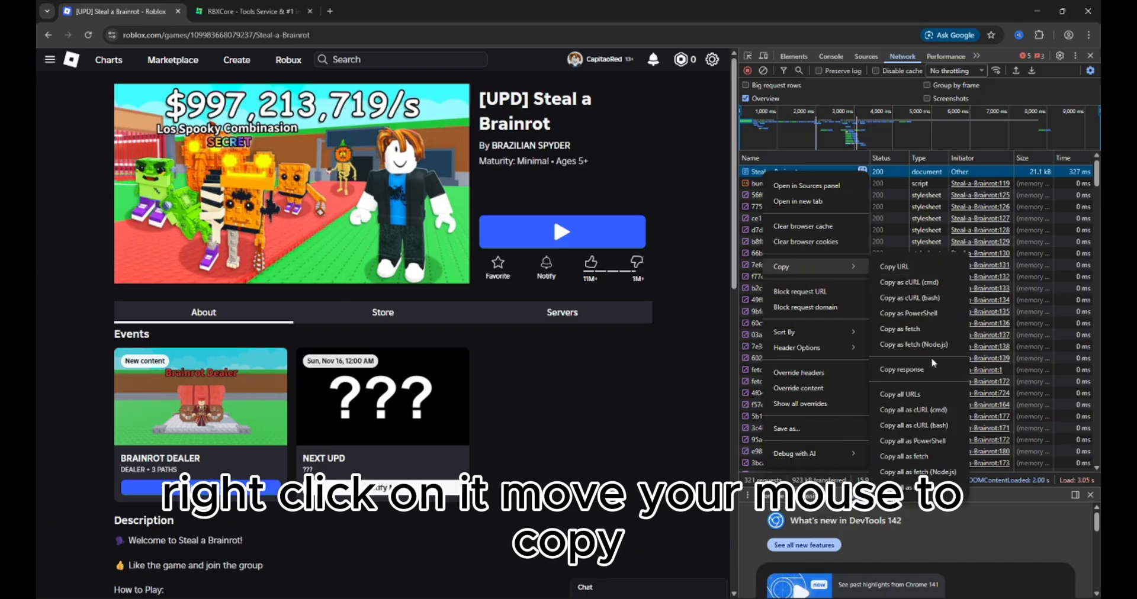
pyautogui.click(913, 441)
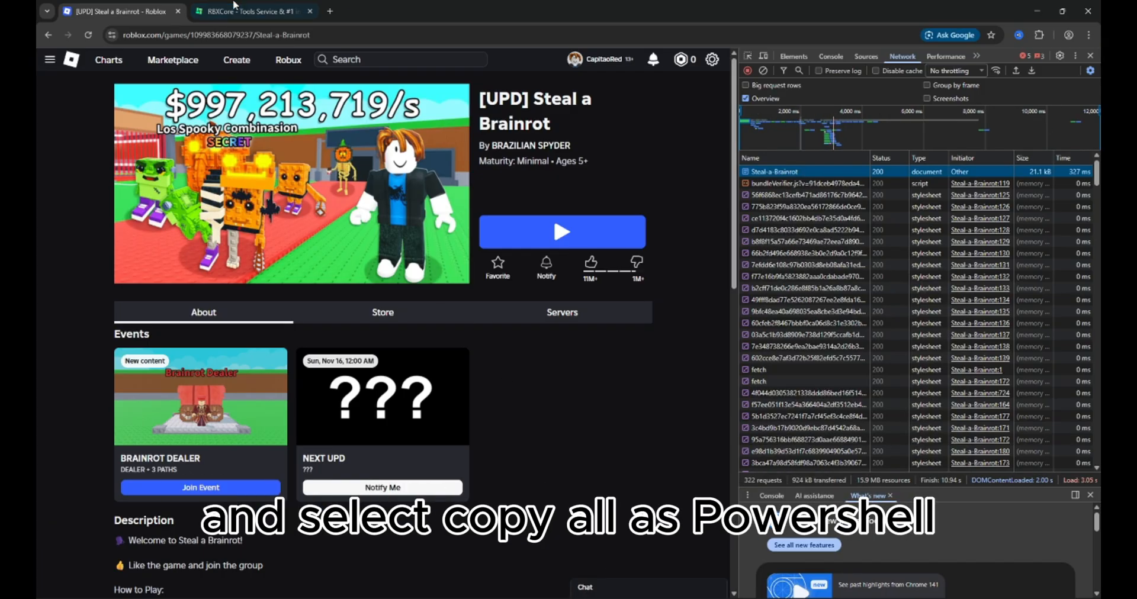
pyautogui.click(250, 12)
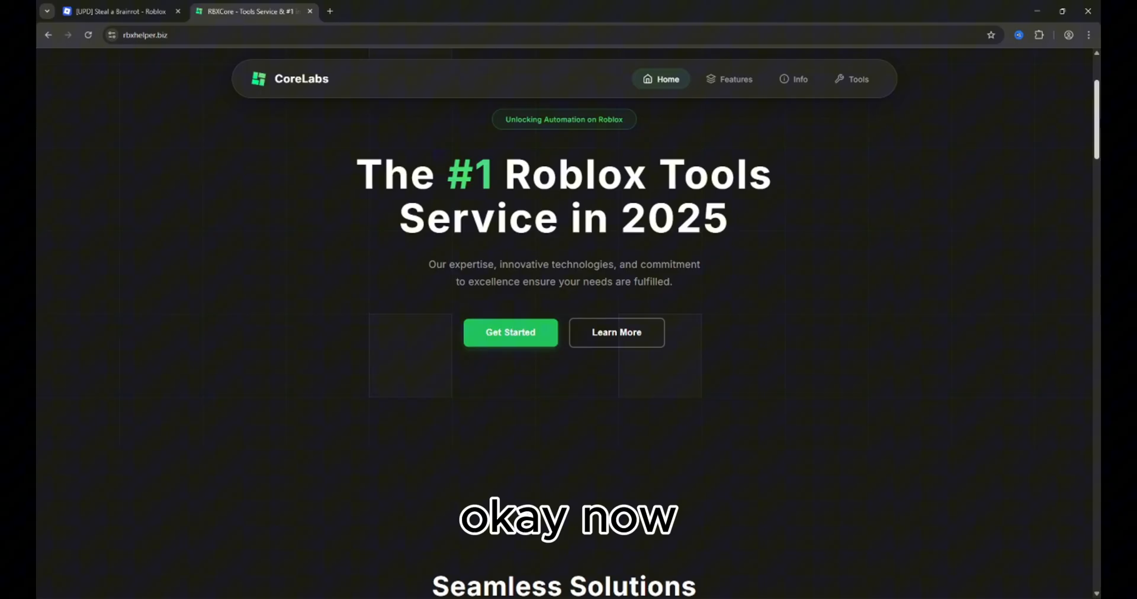
# Launch CoreLabs' Game Copier and copy the Steal a Brainrot game.
pyautogui.scroll(-3)
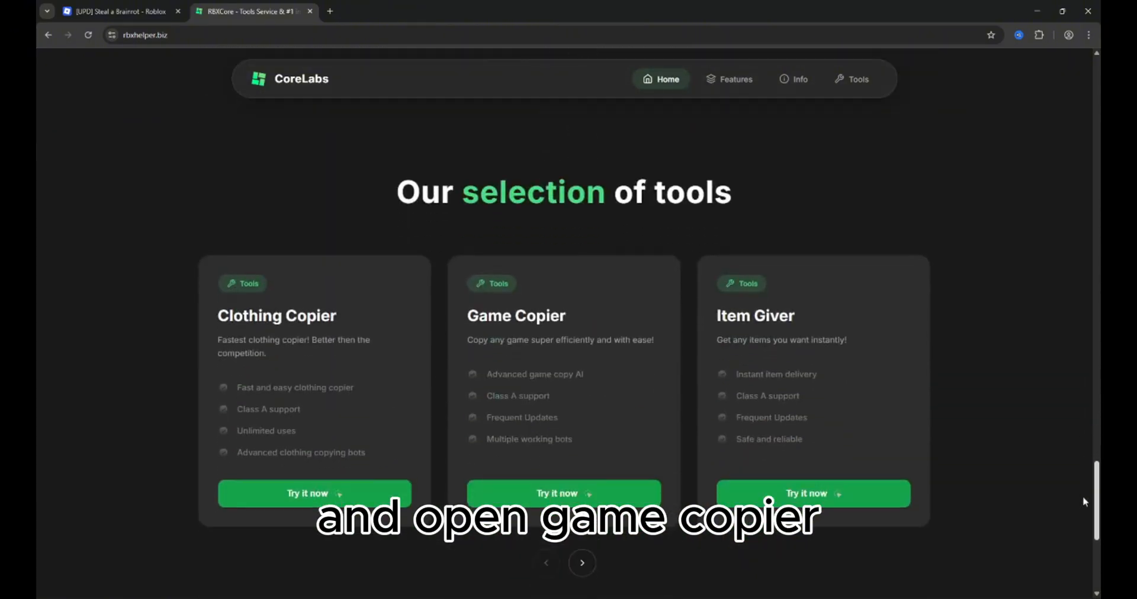
pyautogui.click(563, 493)
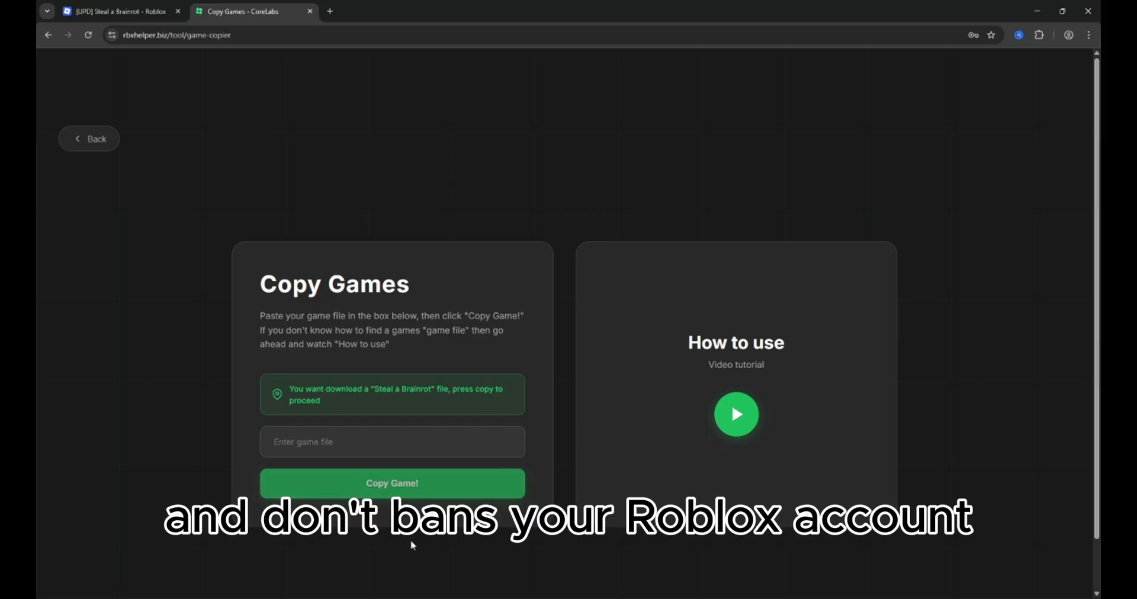
pyautogui.click(392, 483)
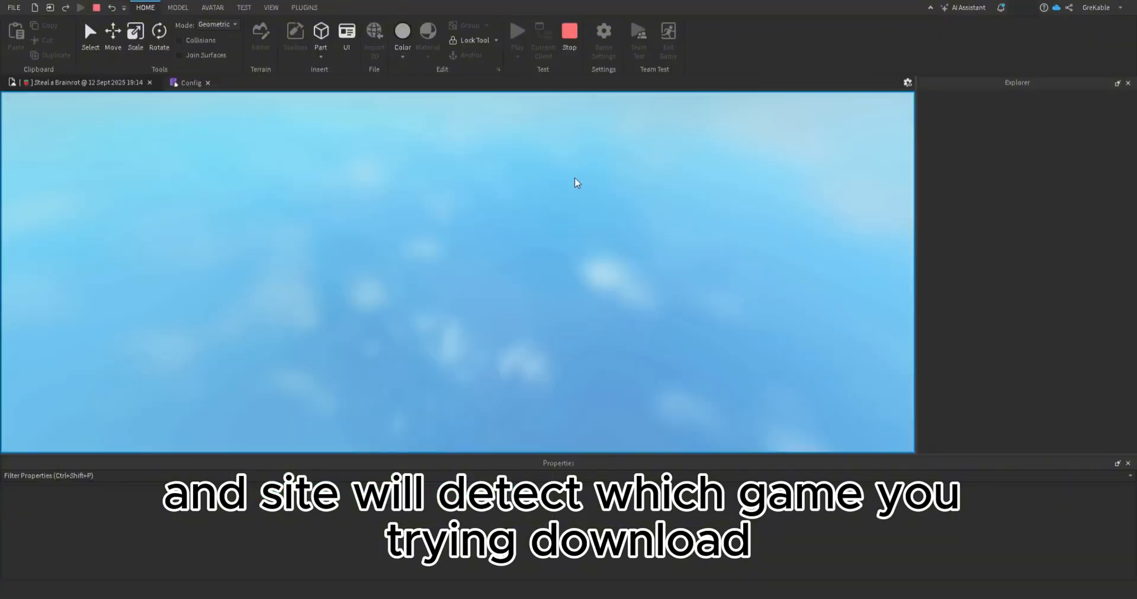
# Start the playtest and switch off Music and Sound Effects in the game settings.
pyautogui.click(517, 32)
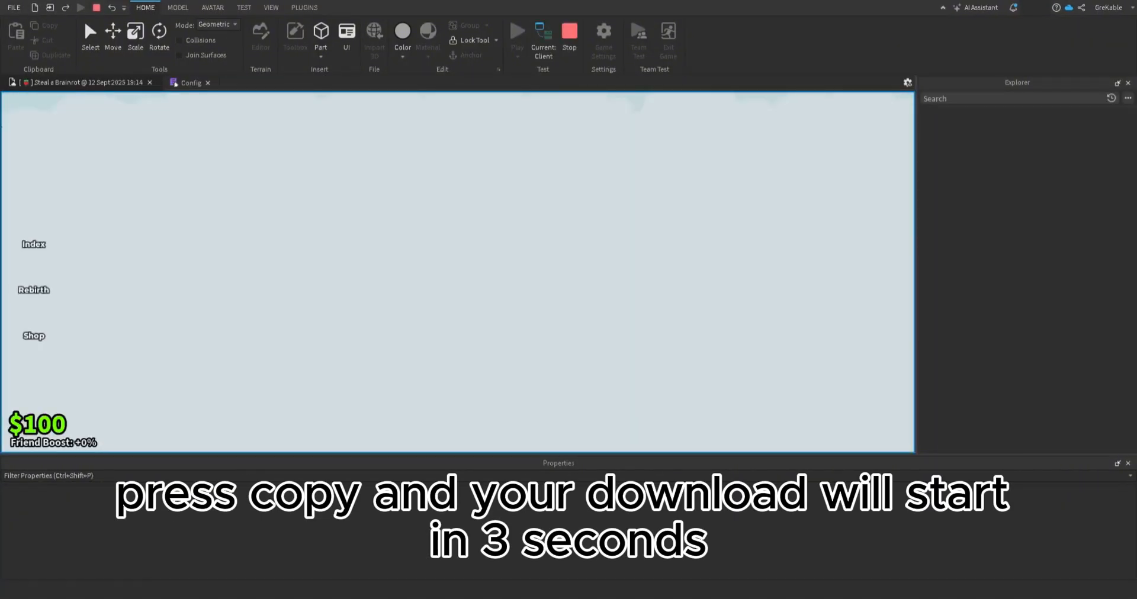
pyautogui.click(518, 30)
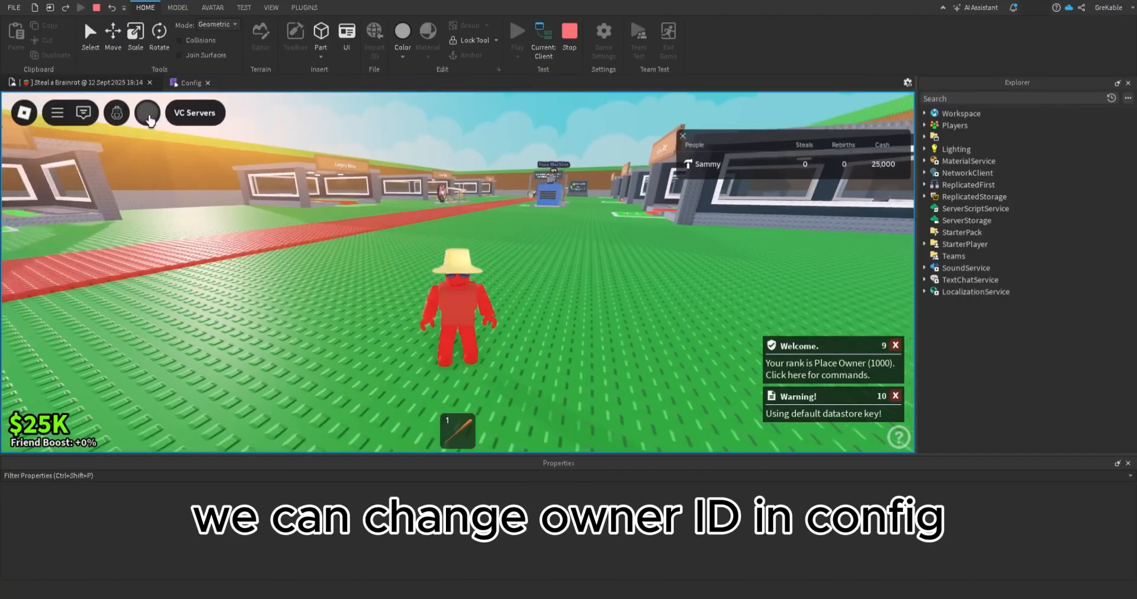
pyautogui.click(147, 113)
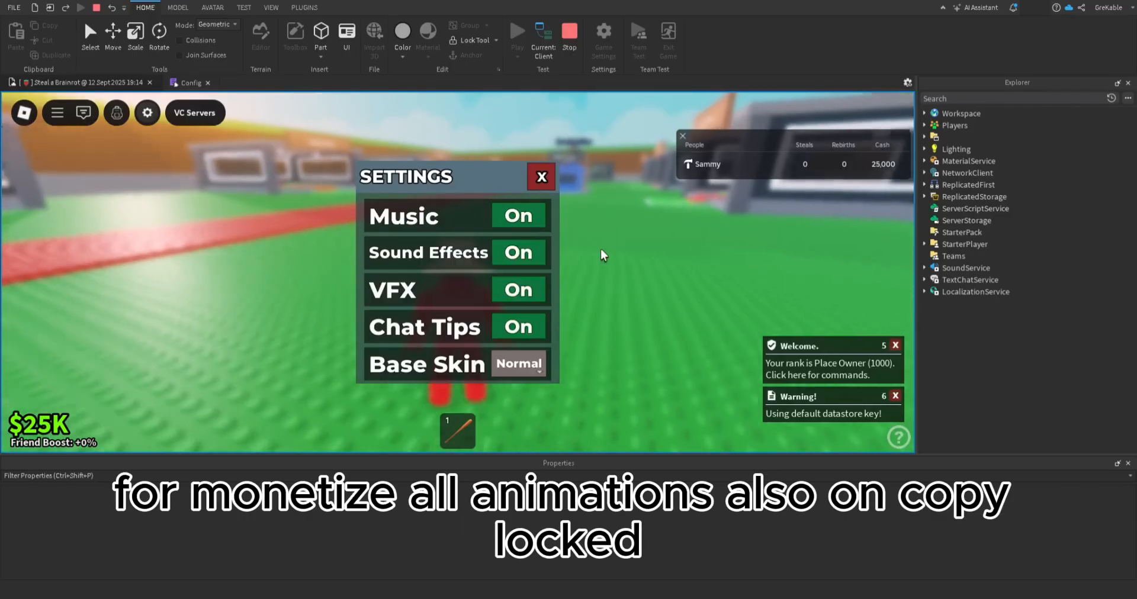
pyautogui.click(518, 215)
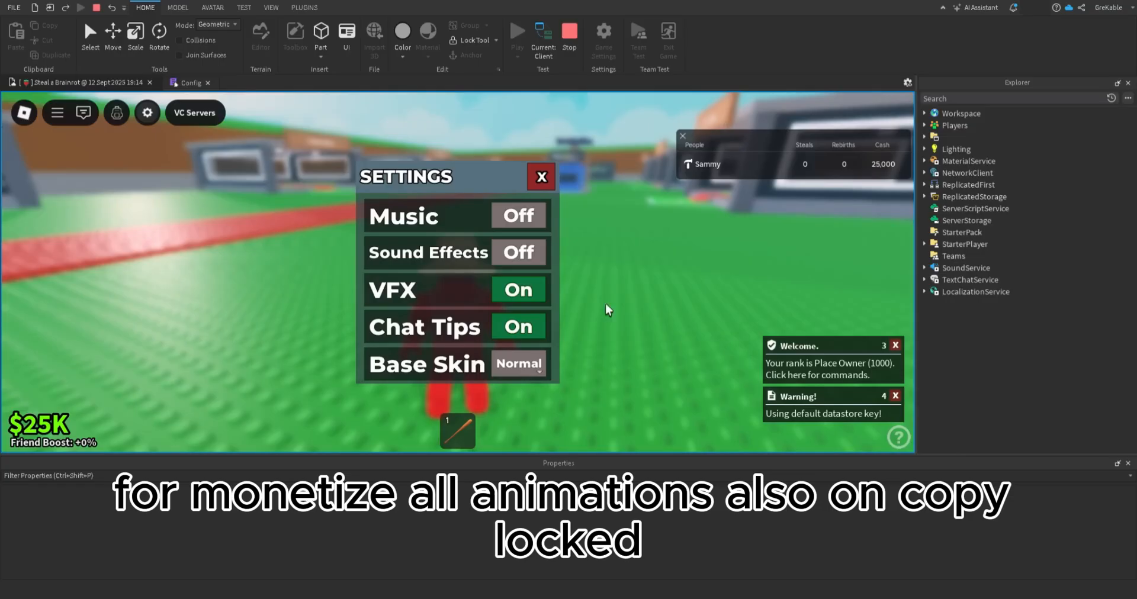
# Close the settings panel and decline the VC Servers prompt.
pyautogui.click(541, 177)
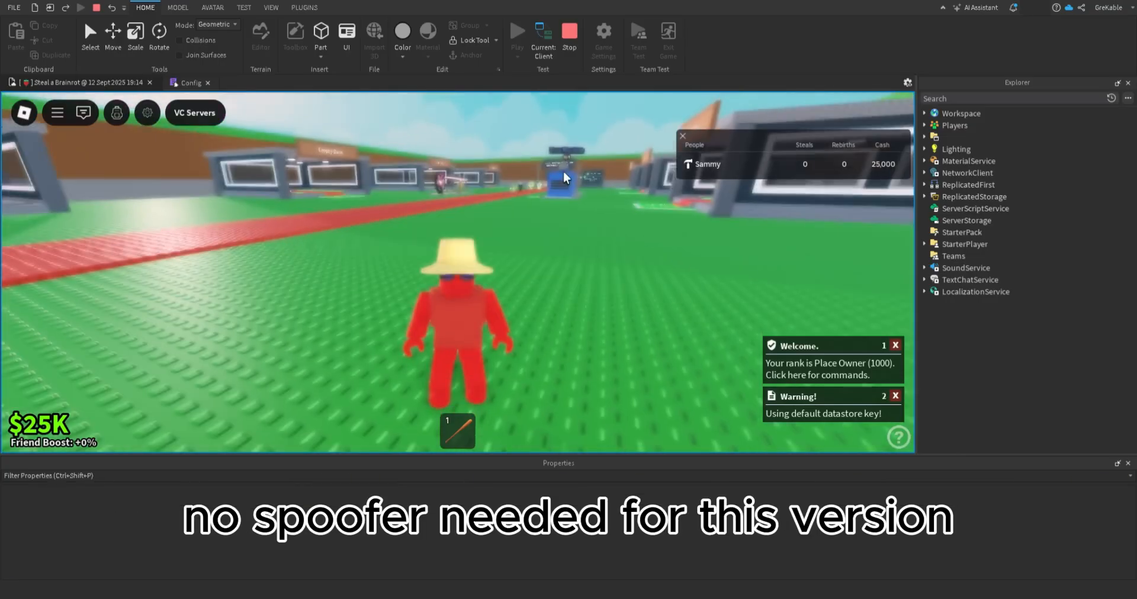
pyautogui.click(195, 113)
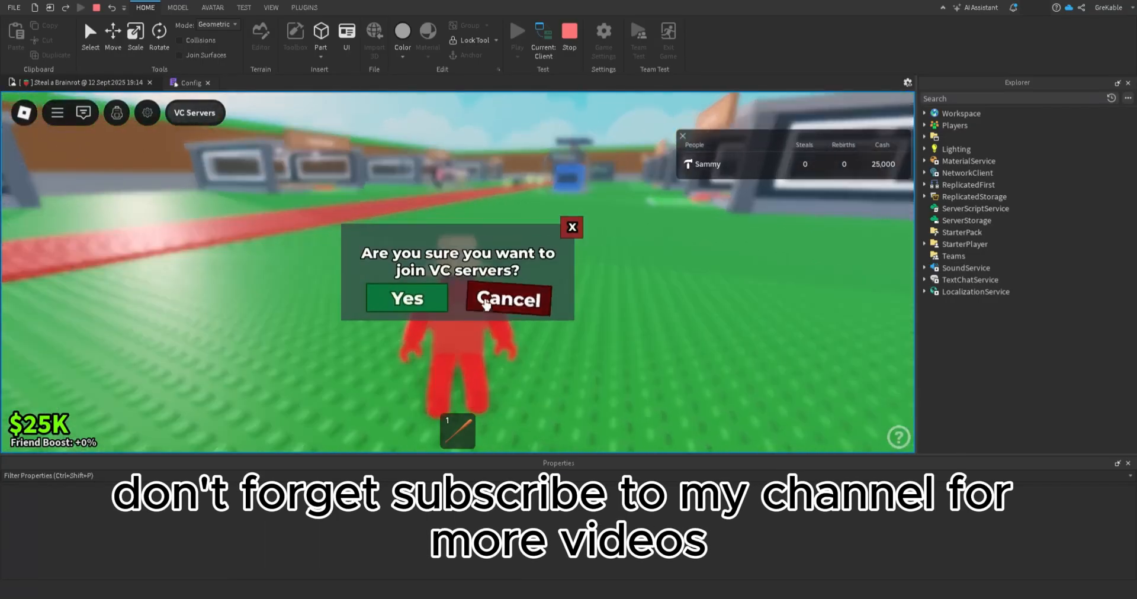
pyautogui.click(509, 299)
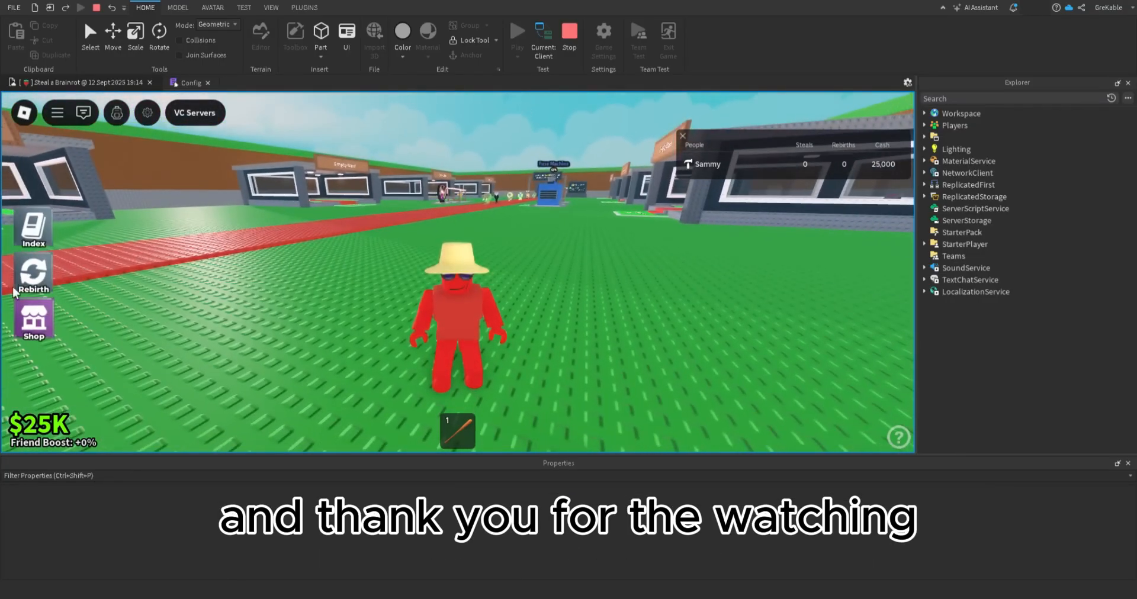